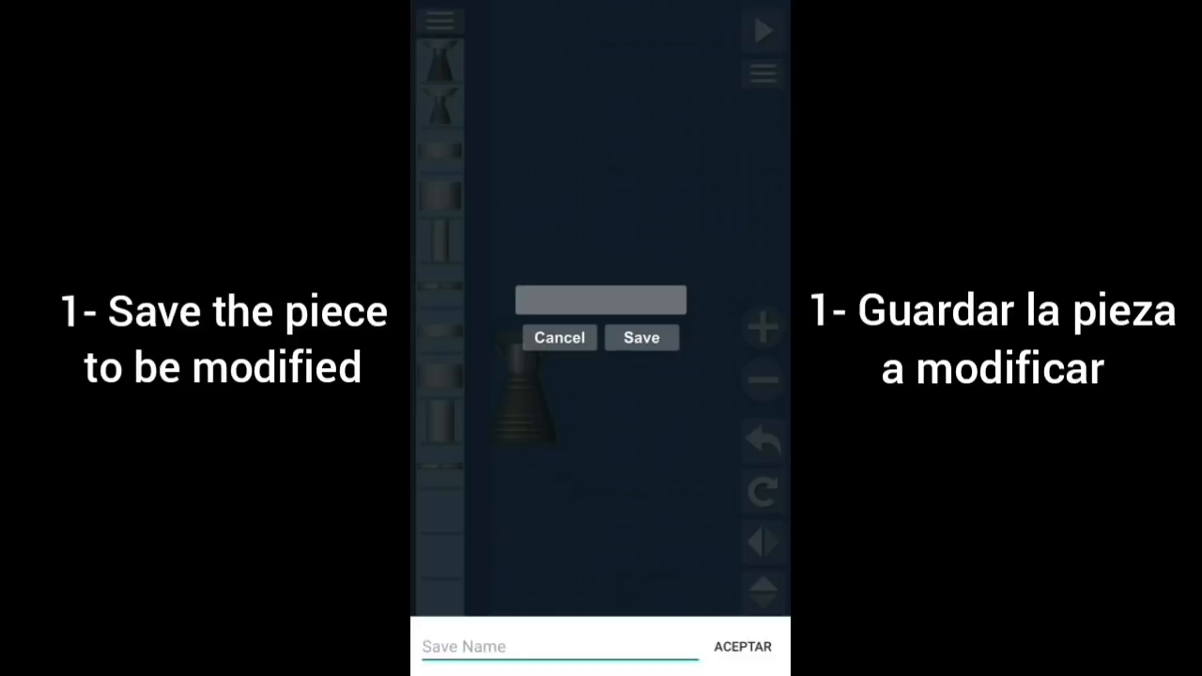
# Save the single big-engine build as a blueprint named test1
pyautogui.write('test1')
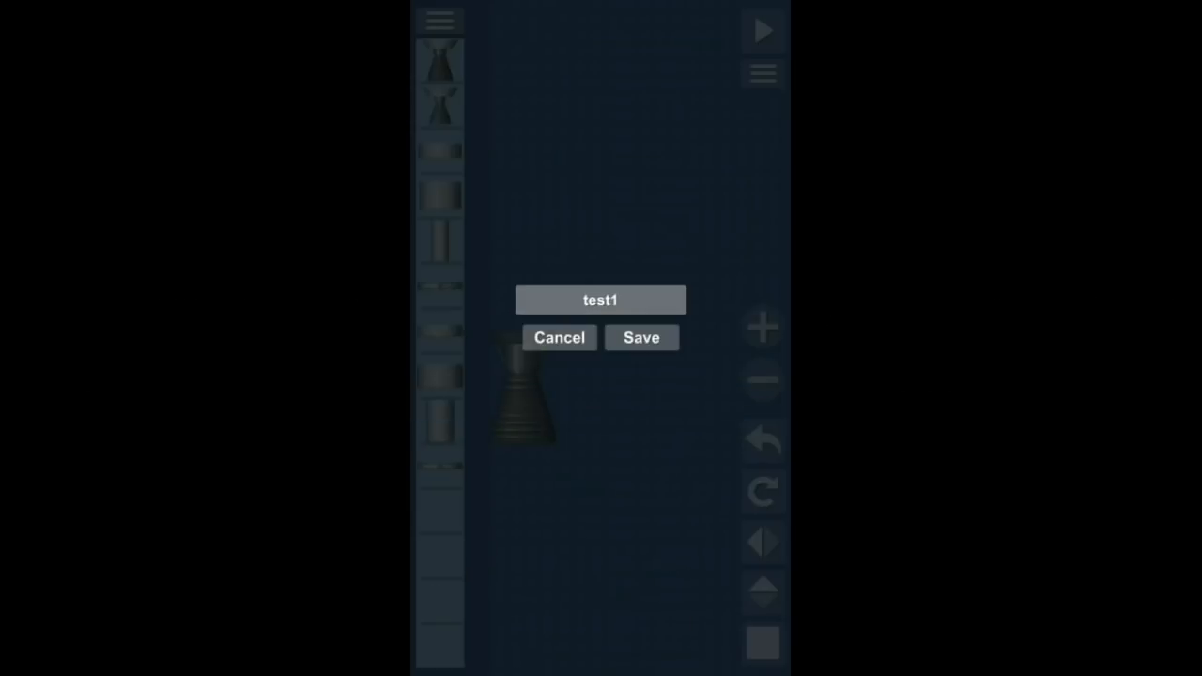
pyautogui.click(643, 339)
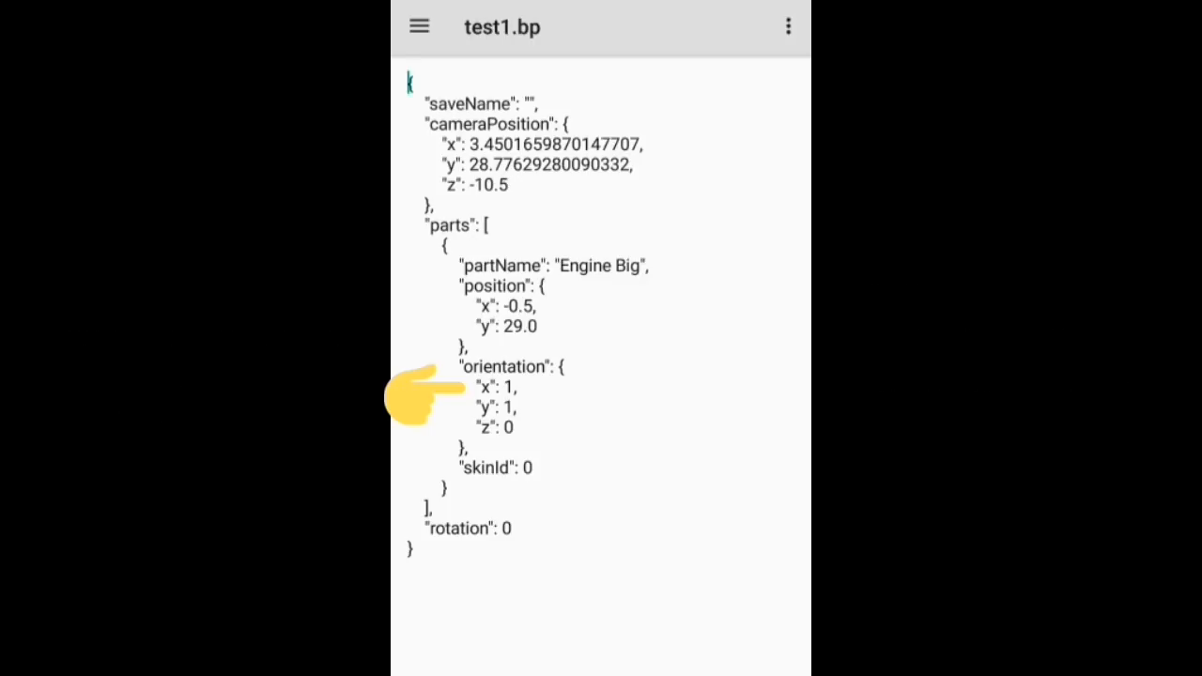
# Change the engine's orientation x and y from 1 to 7 in test1.bp and save the file
pyautogui.click(498, 387)
pyautogui.write('7')
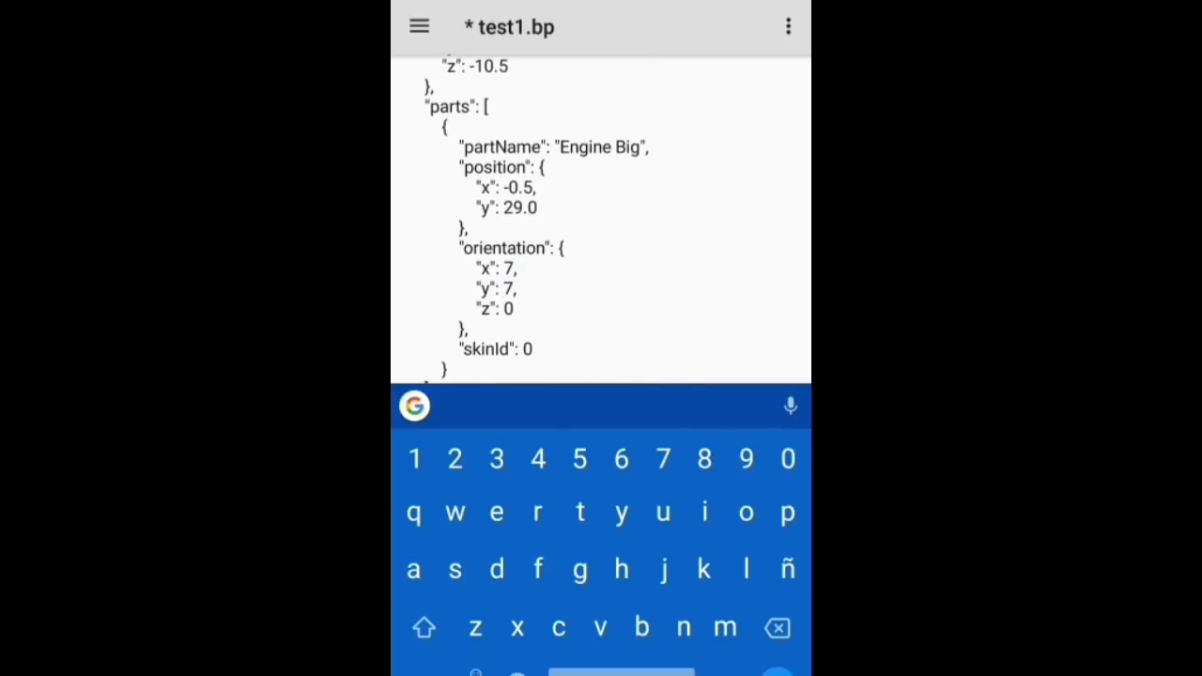
pyautogui.click(419, 26)
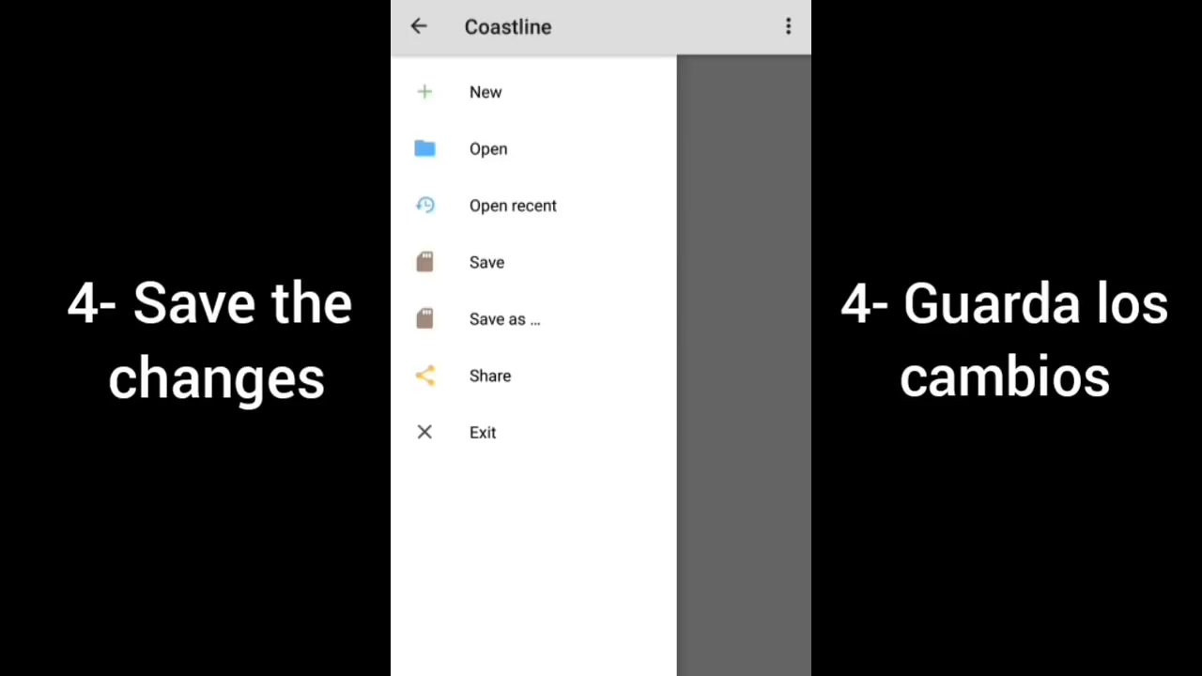
pyautogui.click(486, 263)
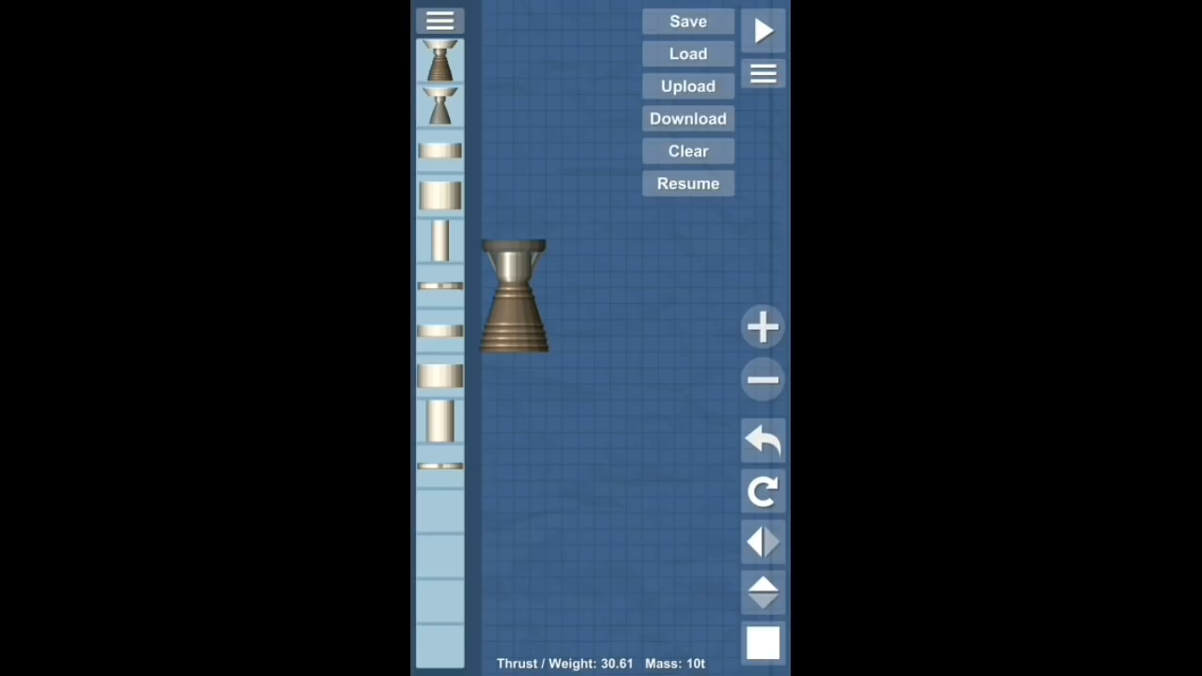
# Load the edited test1 blueprint from the saved blueprints list into the build area
pyautogui.click(687, 52)
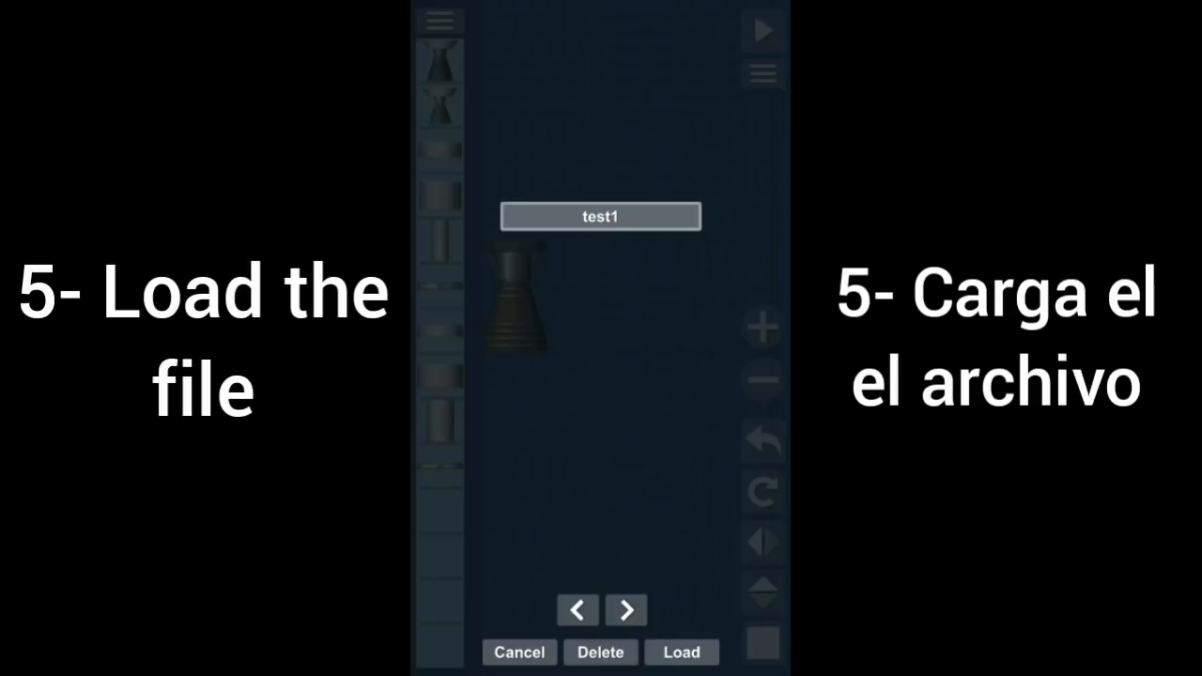
pyautogui.click(680, 652)
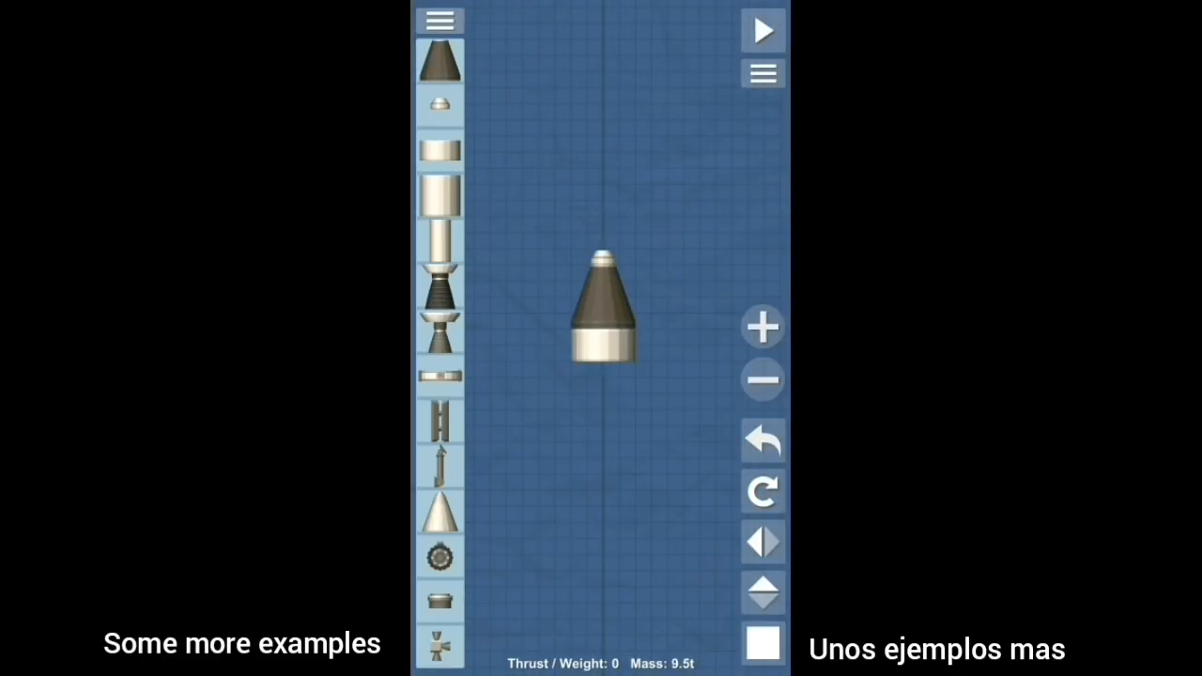
# Paste copied part data into test2.bp to edit the Capsule part entry
pyautogui.click(763, 74)
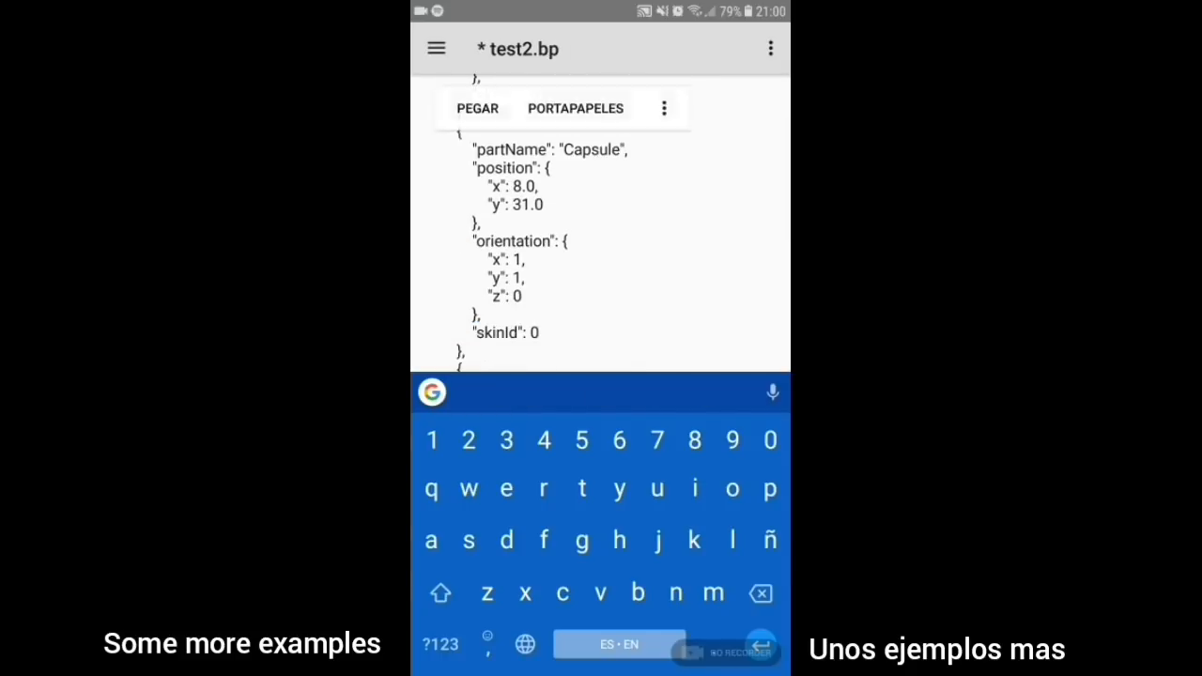
pyautogui.click(507, 440)
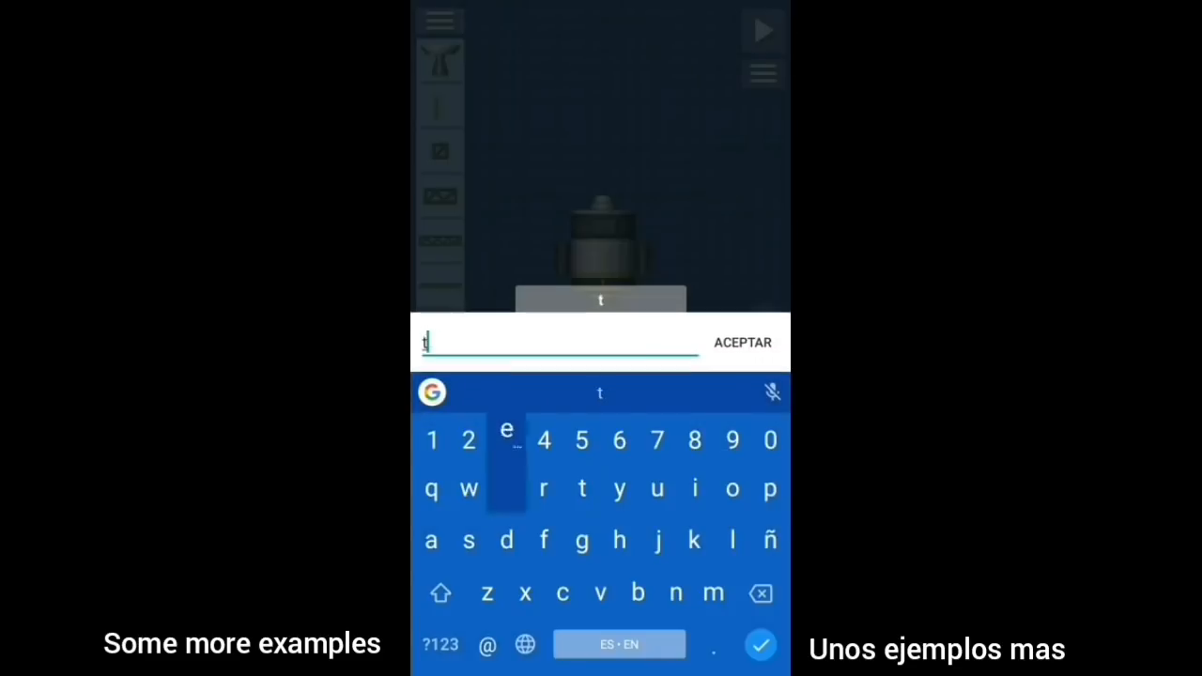
# Save the build, store the edited test3.bp and load the rocket with parachute and tank
pyautogui.click(742, 342)
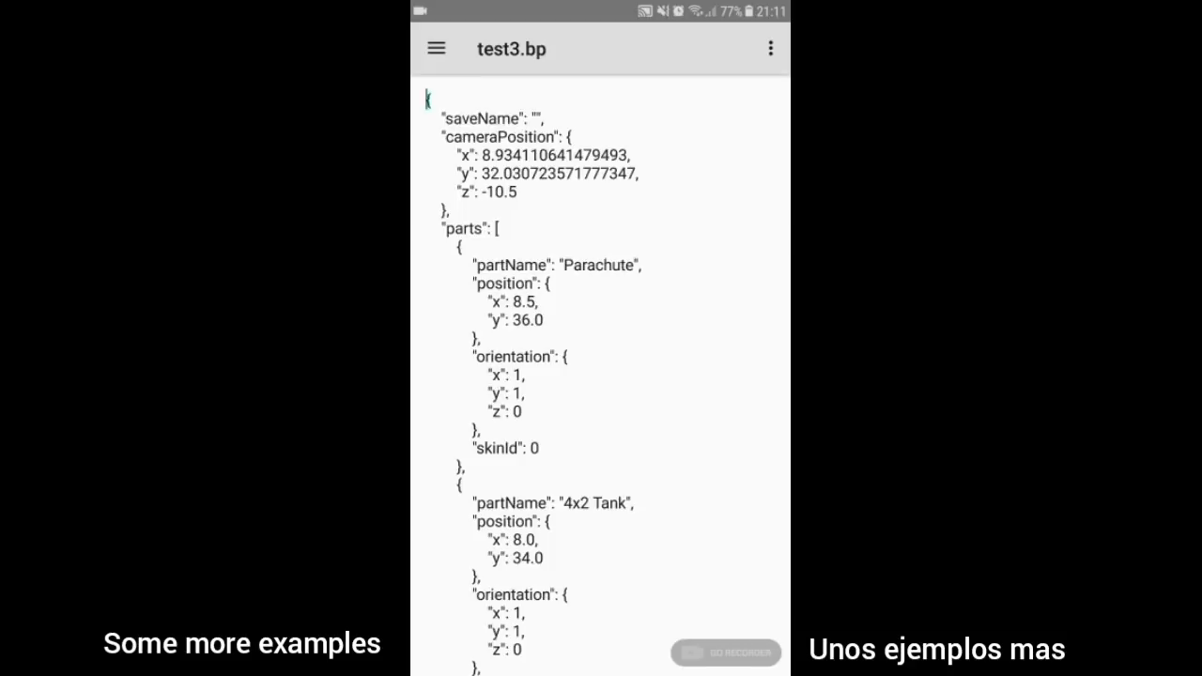
pyautogui.click(436, 49)
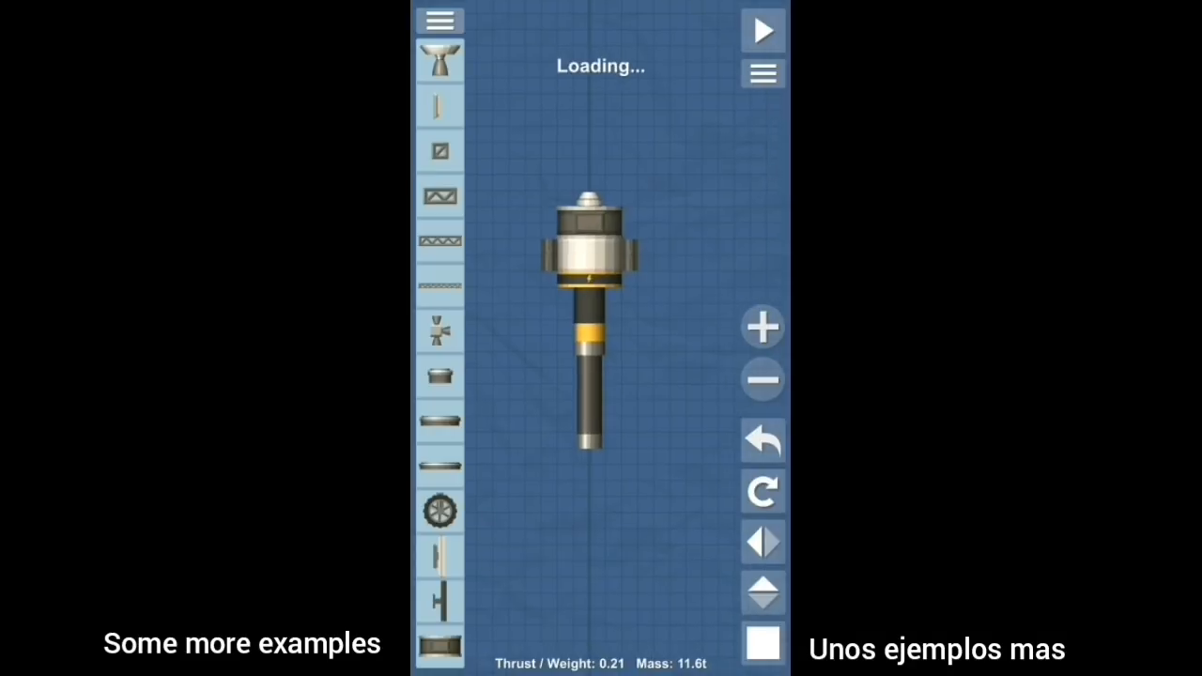
pyautogui.click(440, 20)
pyautogui.write('bpro')
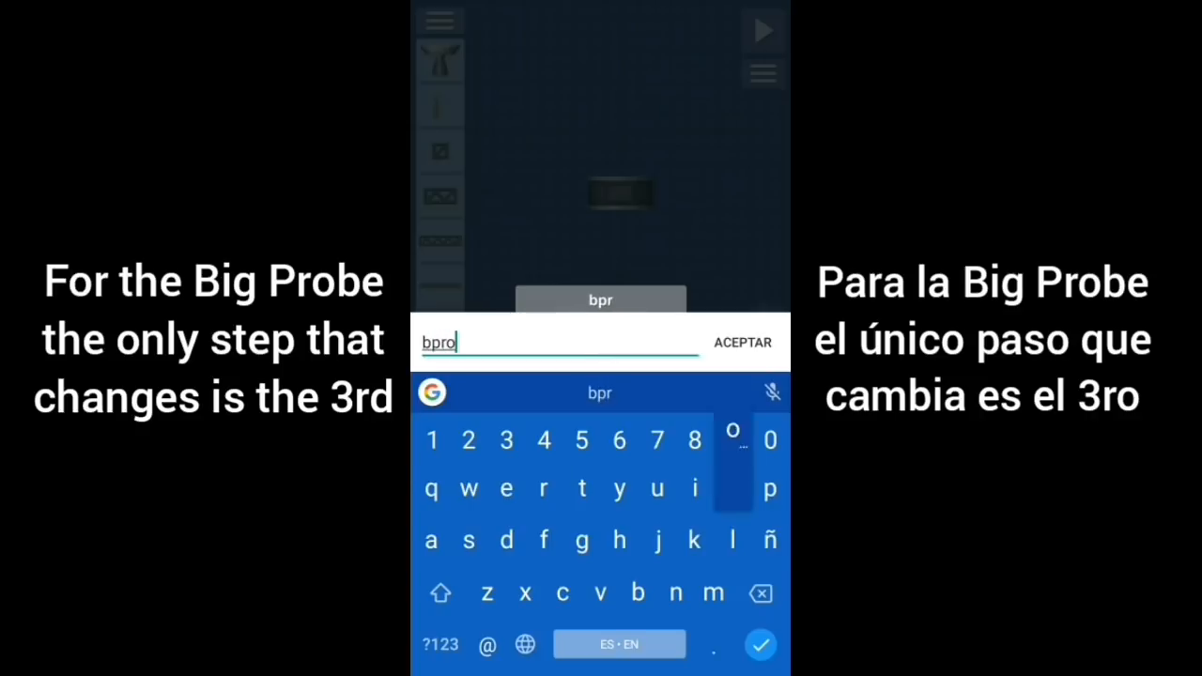
# Save the probe build as bprobe and rename partName Probe to BigProbe in bprobe.bp
pyautogui.click(742, 342)
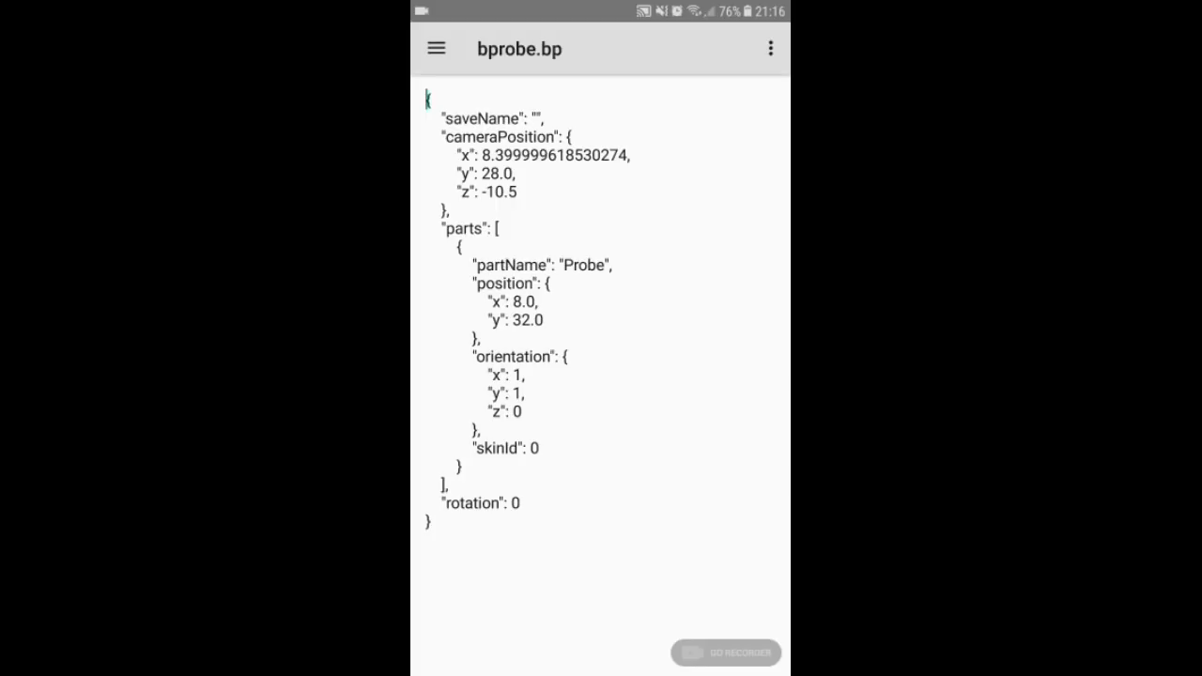
pyautogui.click(582, 265)
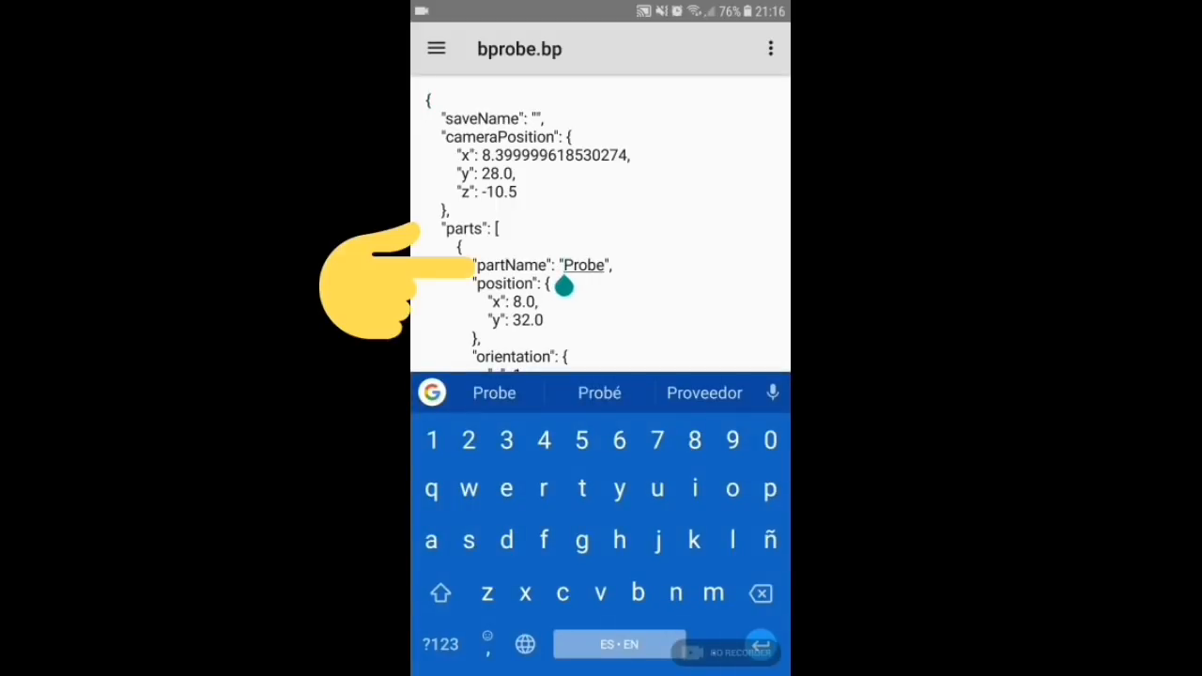
pyautogui.write('Big')
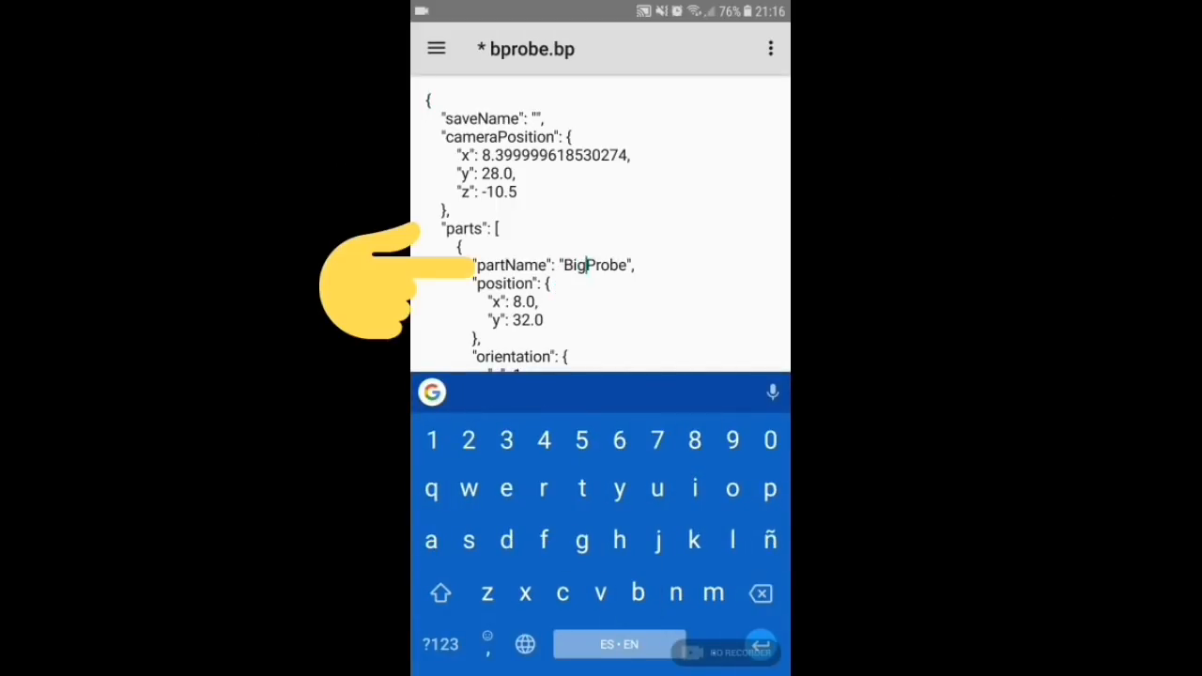
pyautogui.click(436, 49)
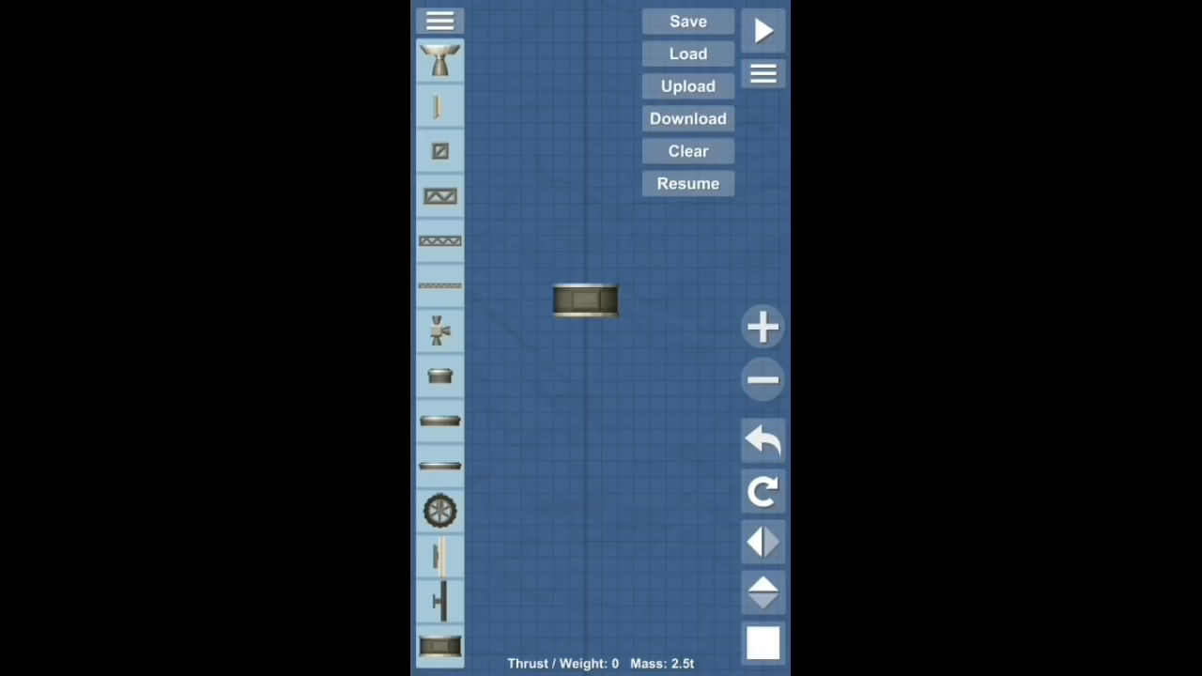
# Load the bprobe blueprint so the game shows the enlarged Big Probe
pyautogui.click(687, 53)
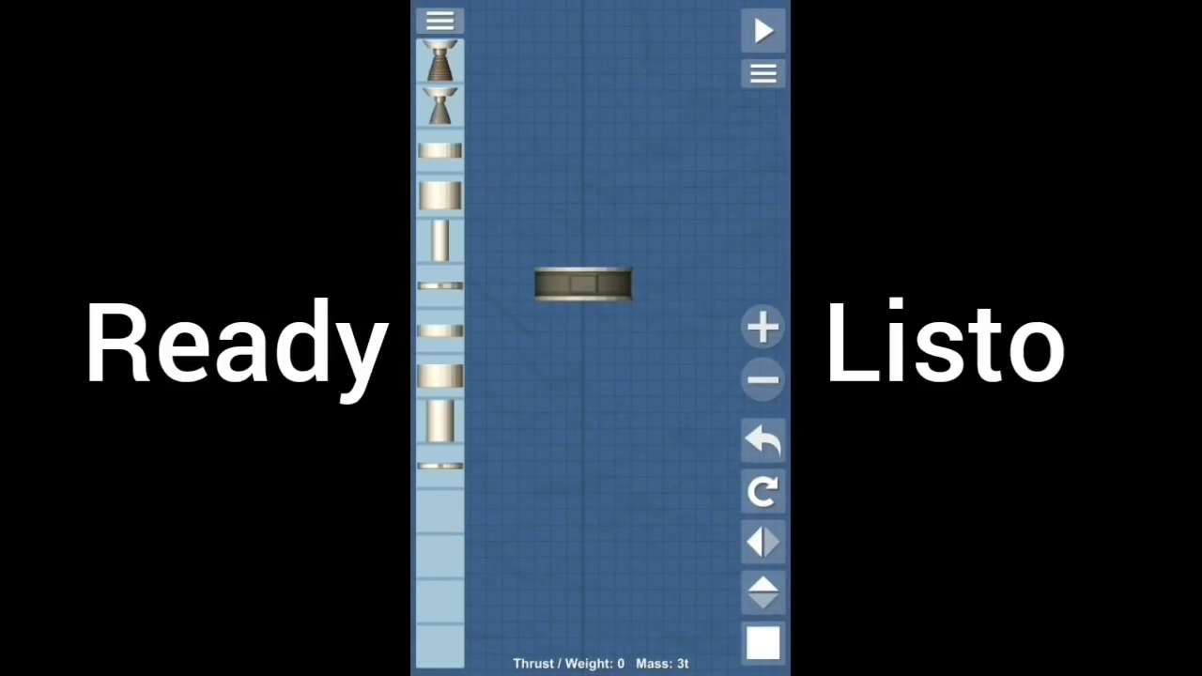
pyautogui.click(440, 19)
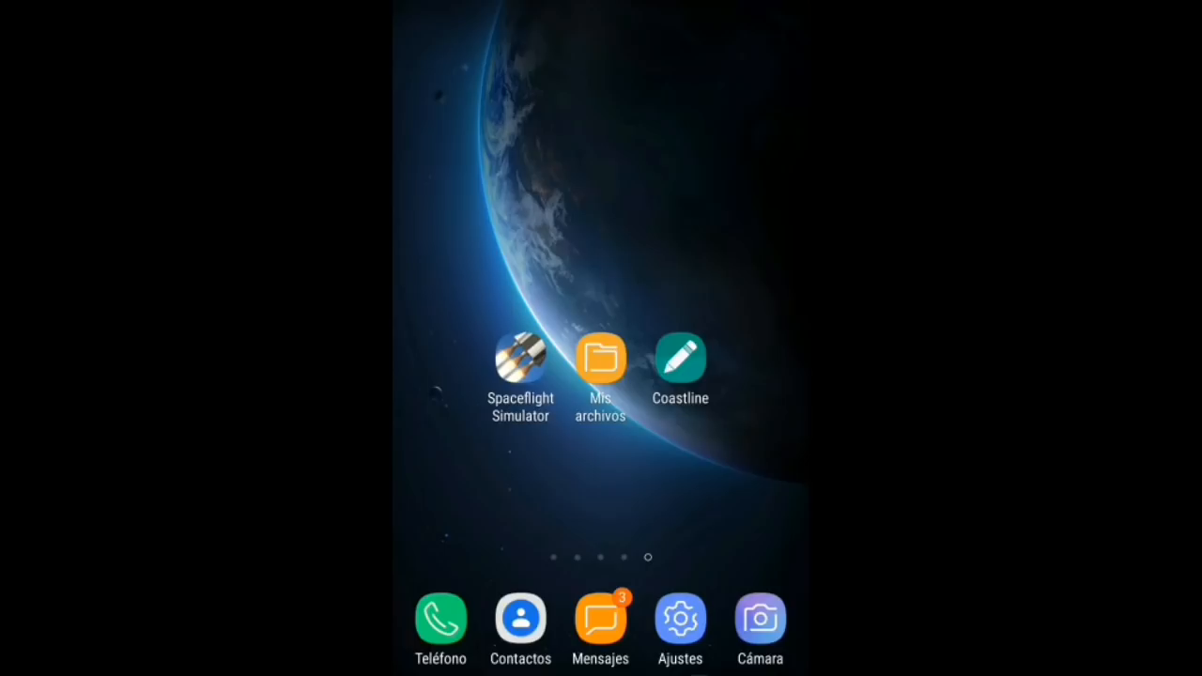
# Browse internal storage to Android/data/SpaceflightSimulator/files/Saving/Blueprints in My Files
pyautogui.click(601, 361)
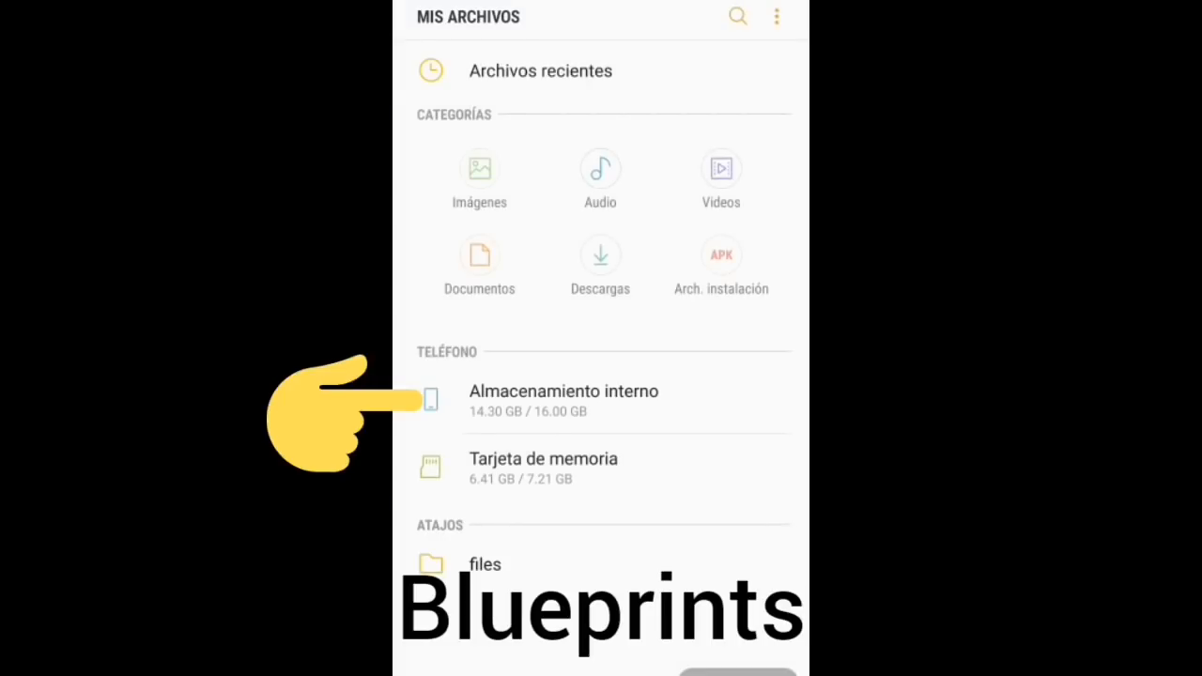
pyautogui.click(563, 398)
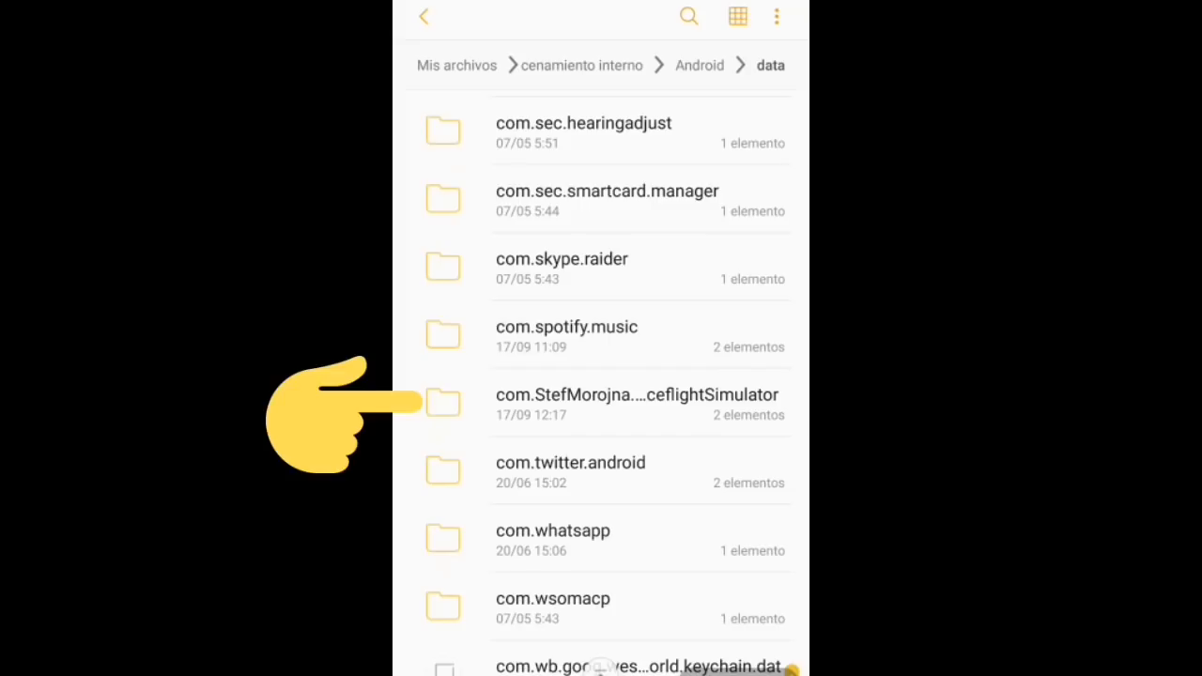
pyautogui.click(637, 394)
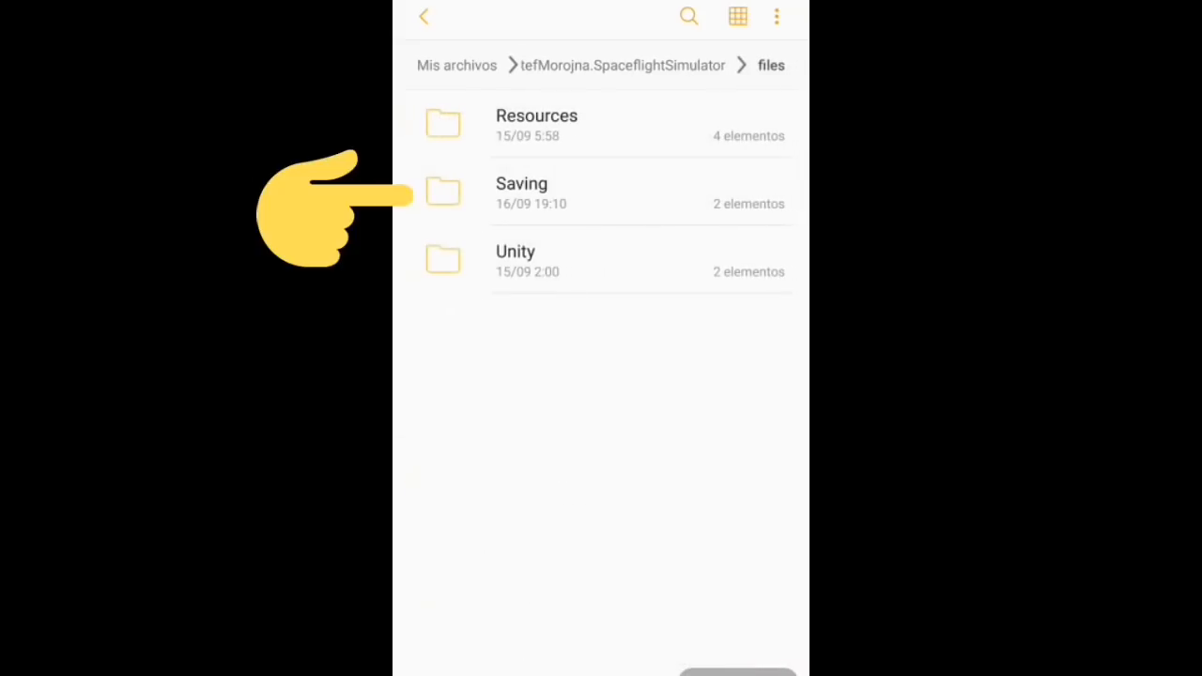
pyautogui.click(522, 192)
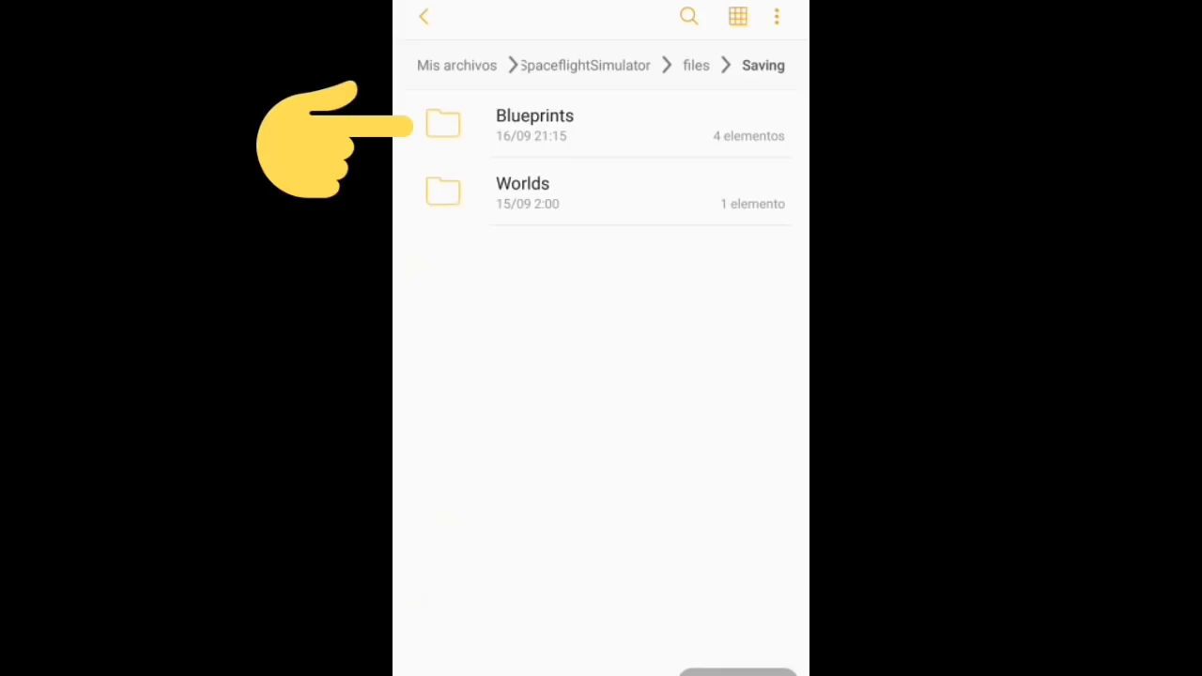
pyautogui.click(533, 124)
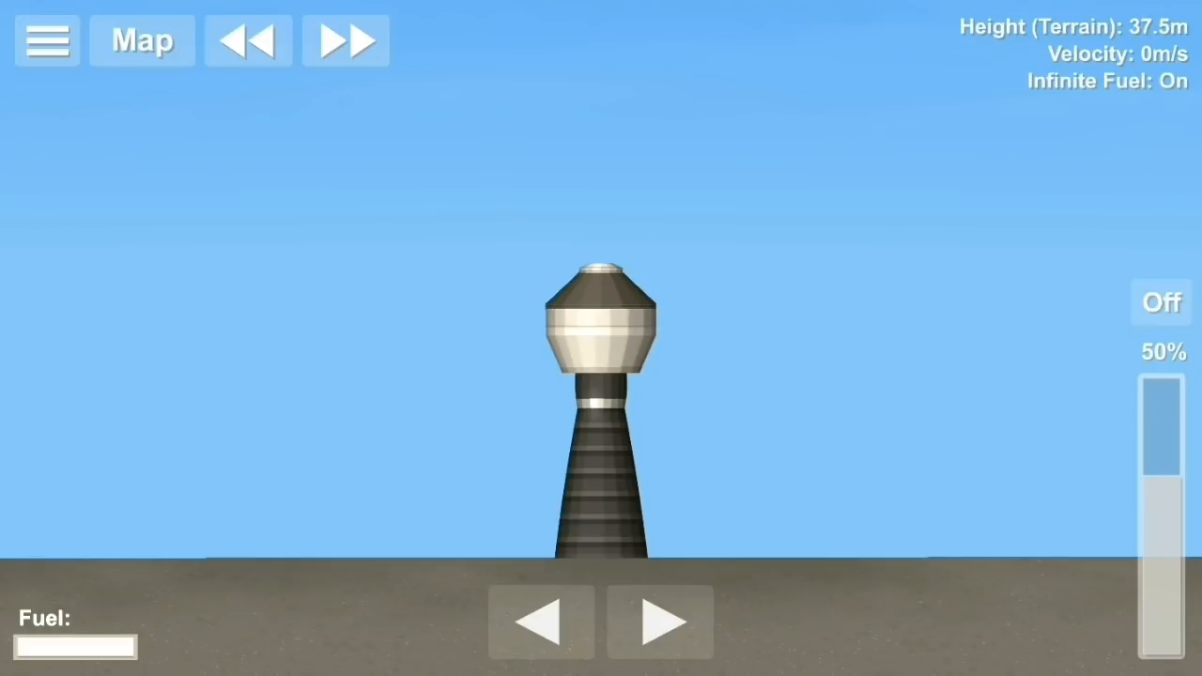
# Switch the rocket engine On so the oversized rocket lifts off the pad
pyautogui.click(1161, 300)
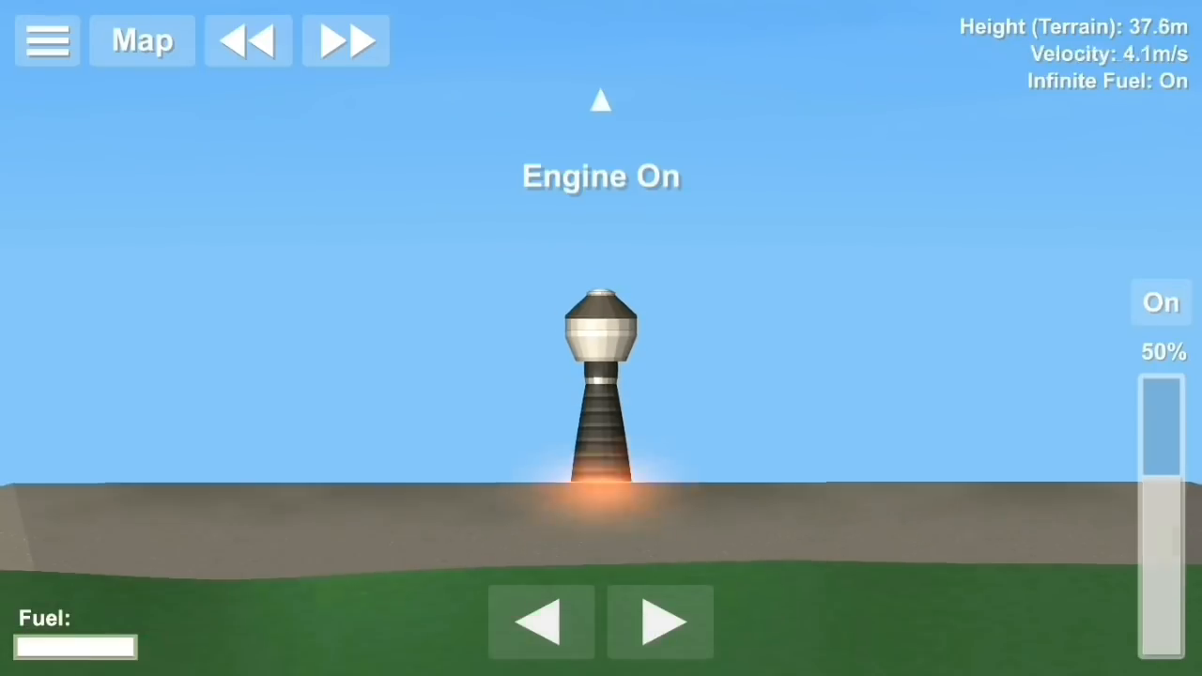